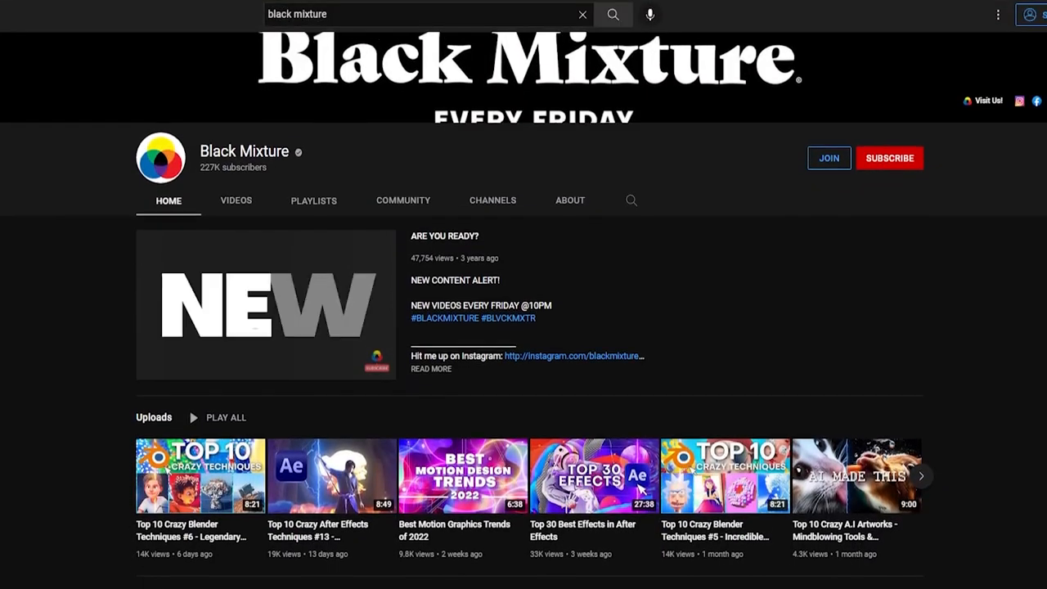
- Create a new composition named Type On Effect with its frame rate set and confirm it
scroll("down", 3)
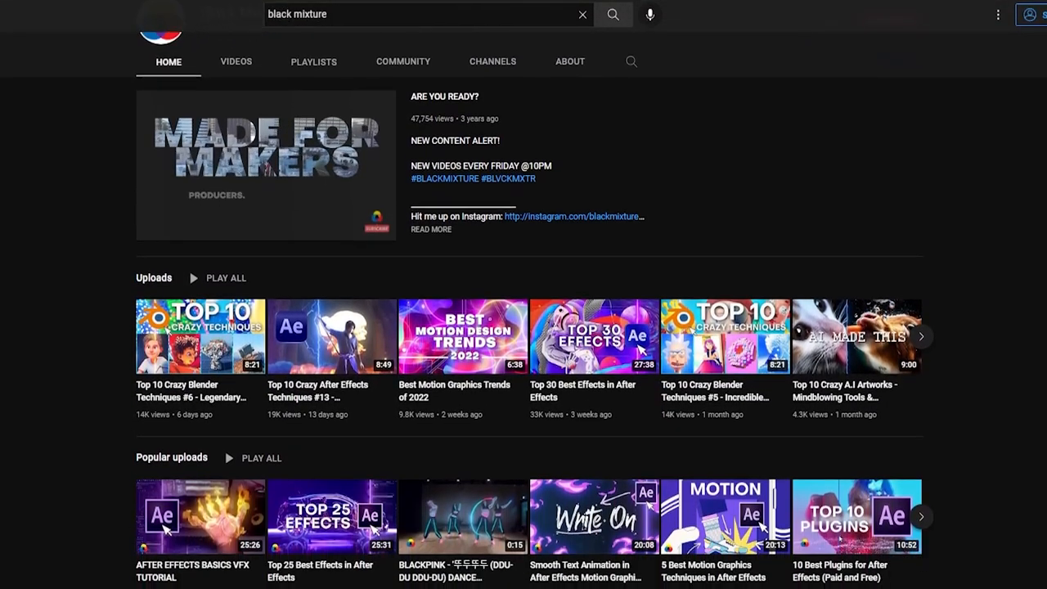
scroll("down", 3)
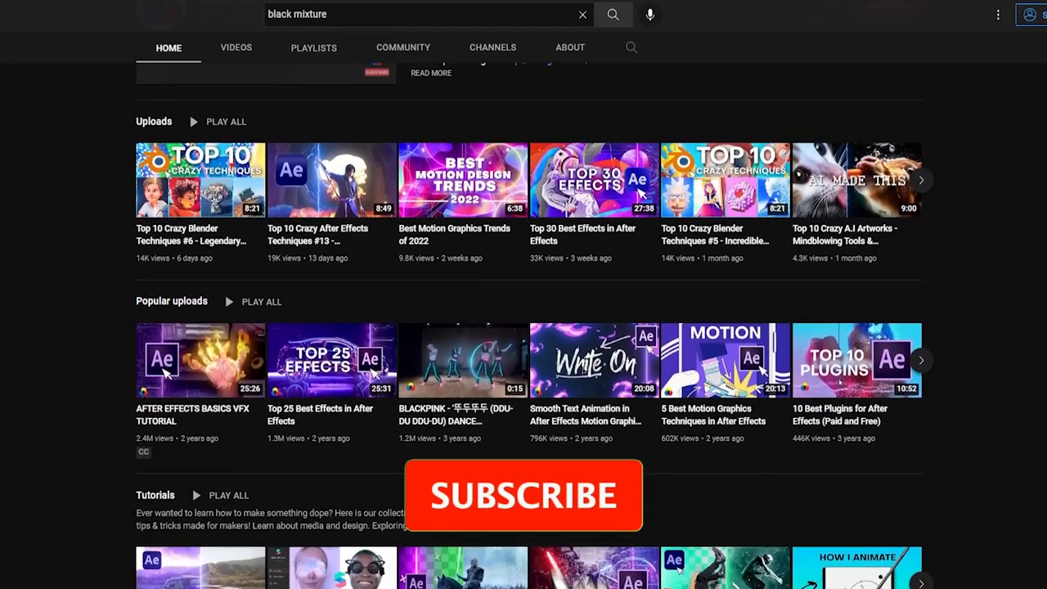
scroll("down", 3)
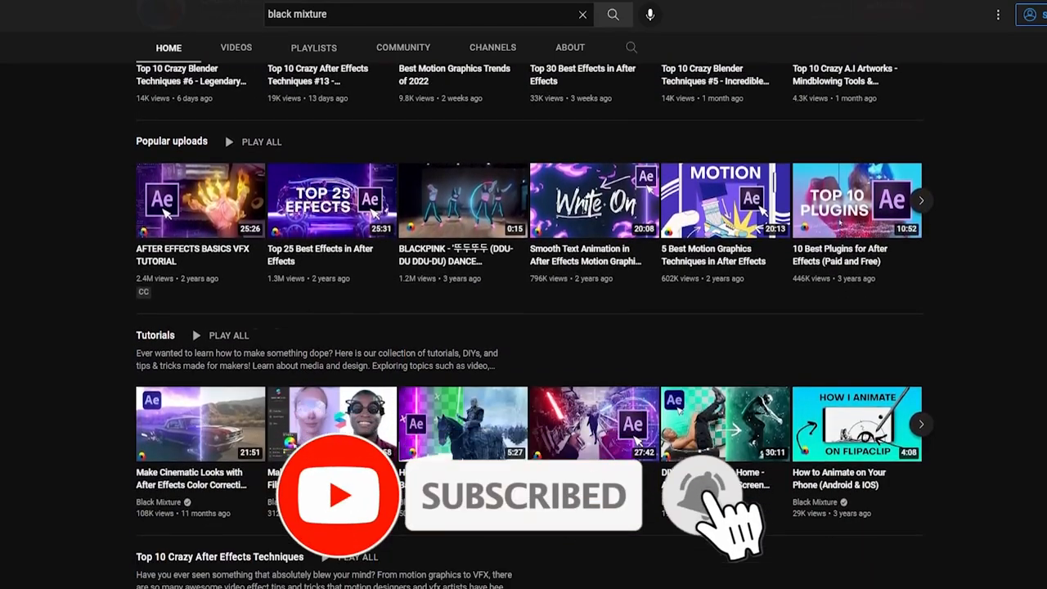
scroll("down", 3)
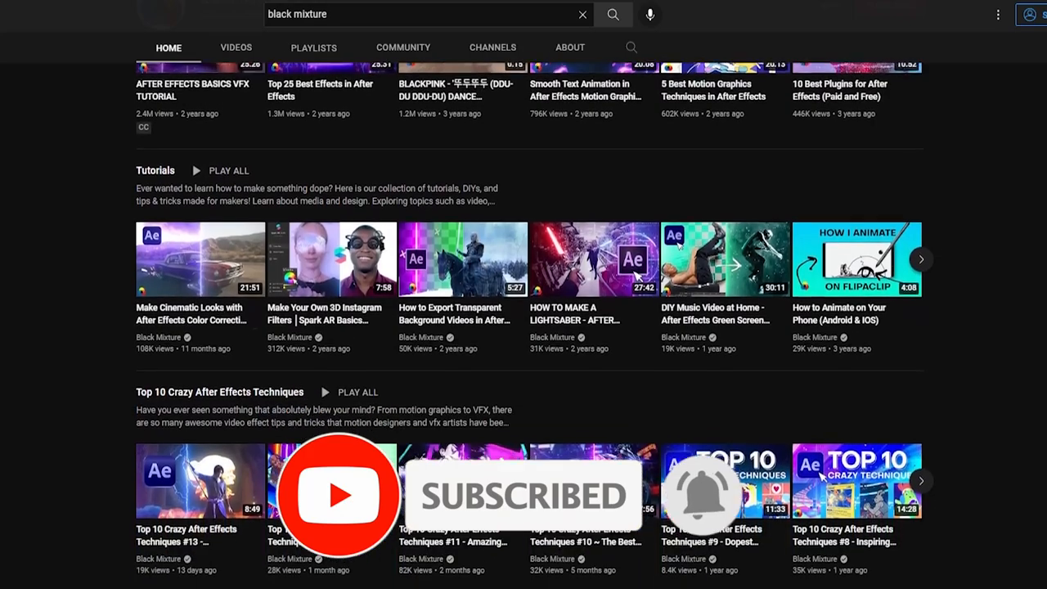
scroll("down", 3)
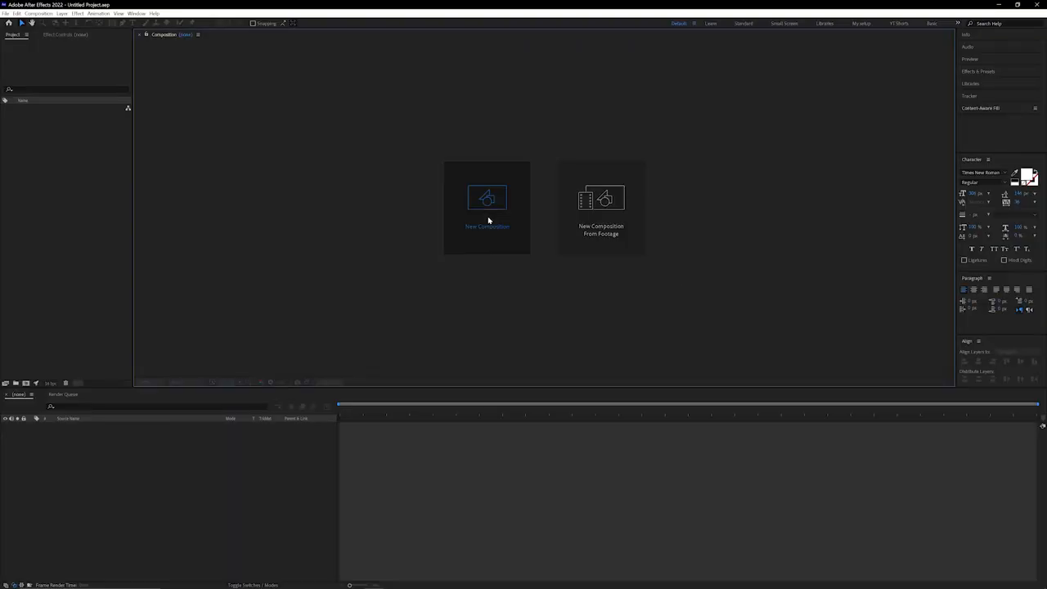
left_click(488, 198)
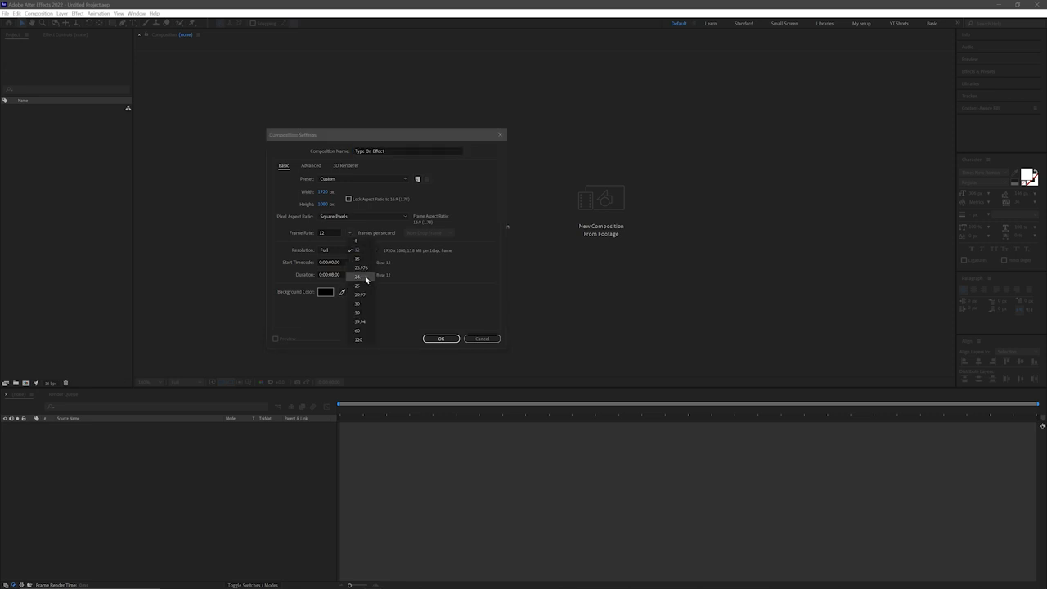
left_click(357, 275)
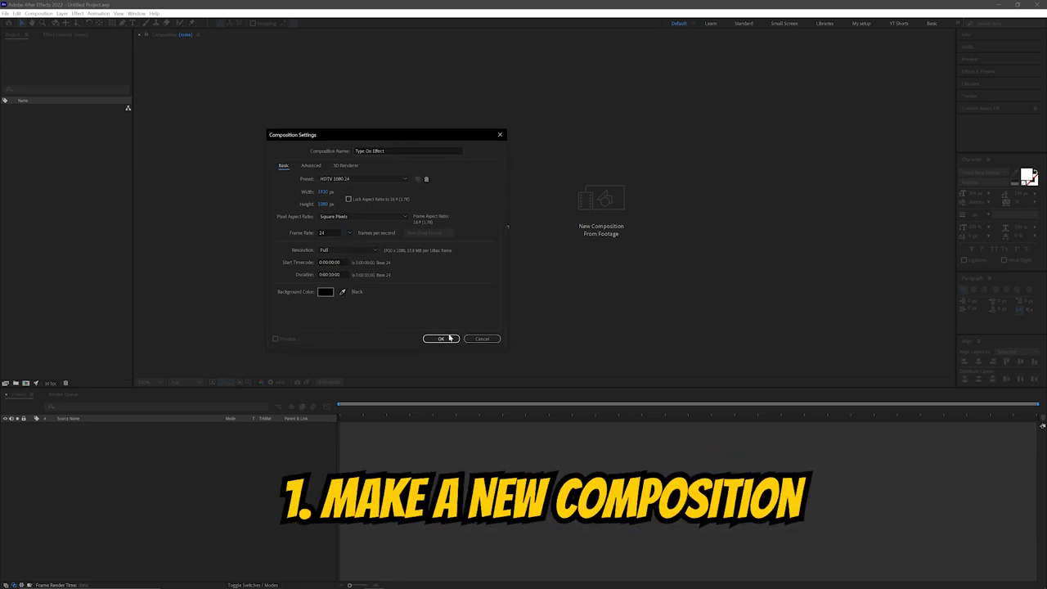
left_click(442, 338)
type("C")
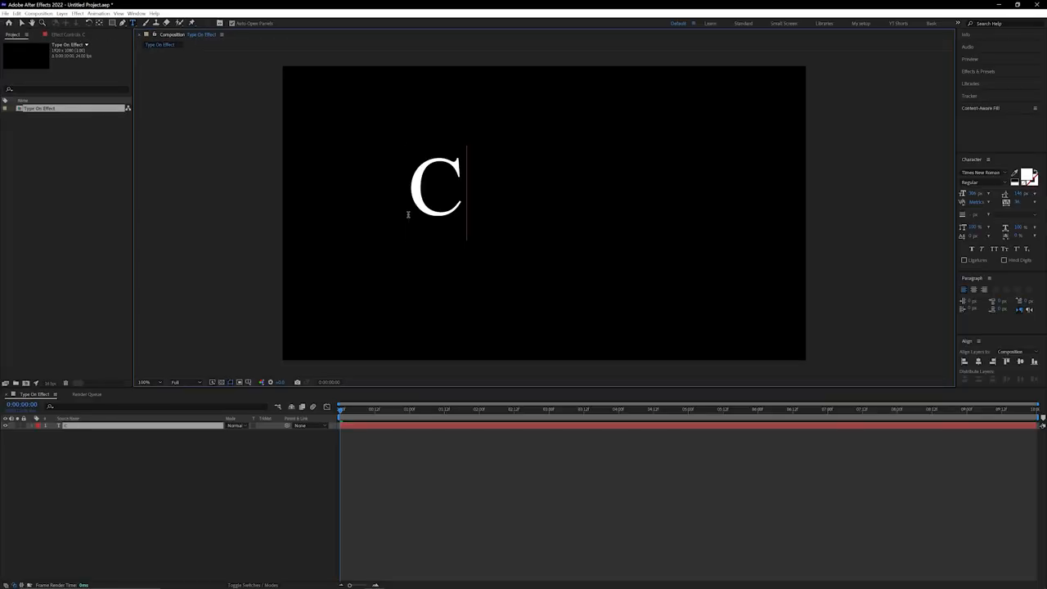
- Write a large white Congrats text layer on the black composition
type("ongrats")
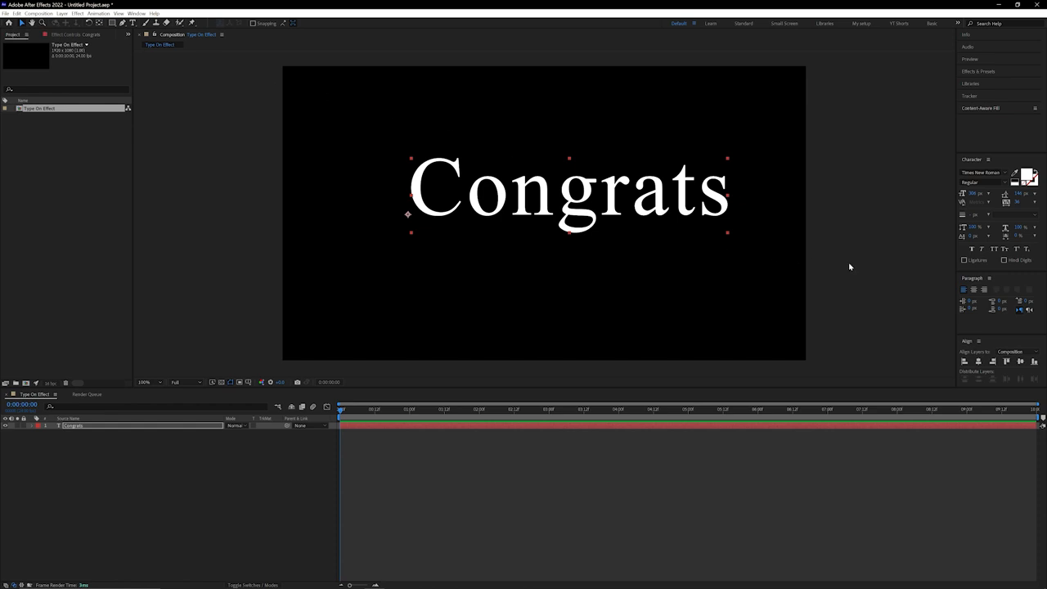
mouse_move(964, 286)
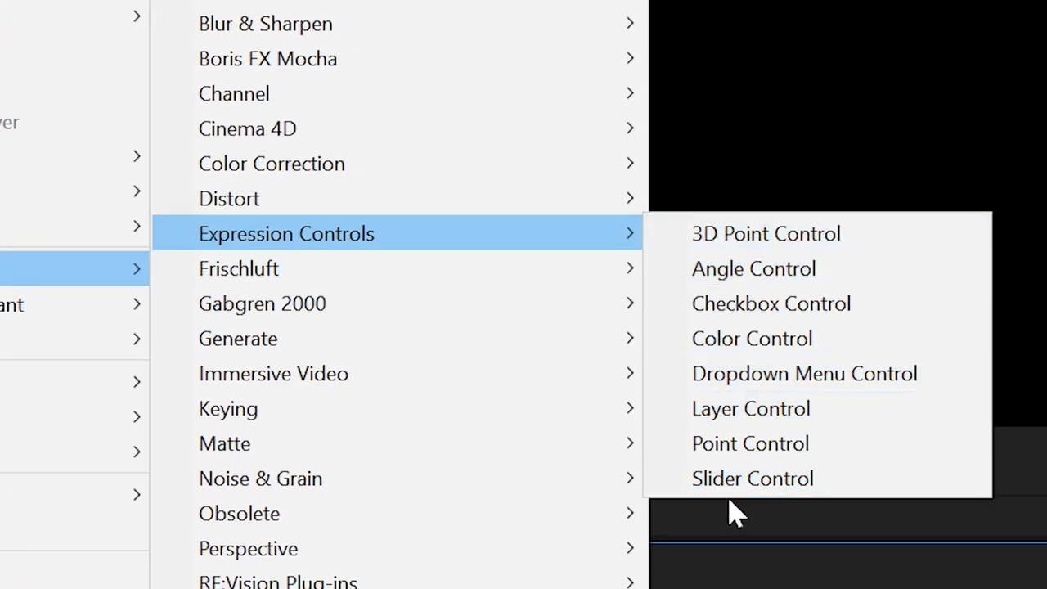
mouse_move(815, 478)
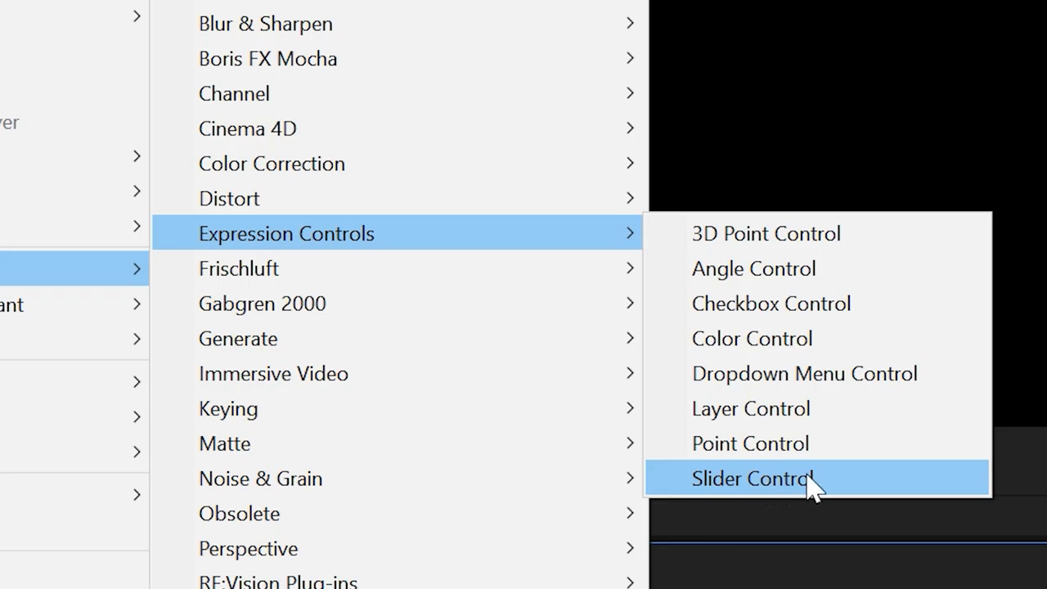
- Add a Slider Control effect to the Congrats layer via the effects search for 'slider'
left_click(751, 478)
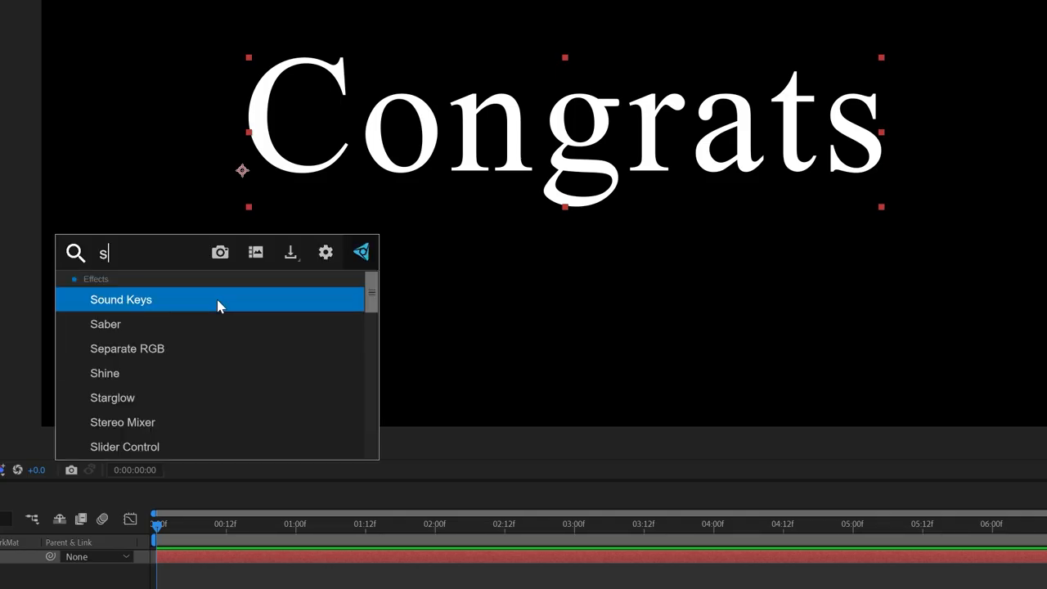
type("lider")
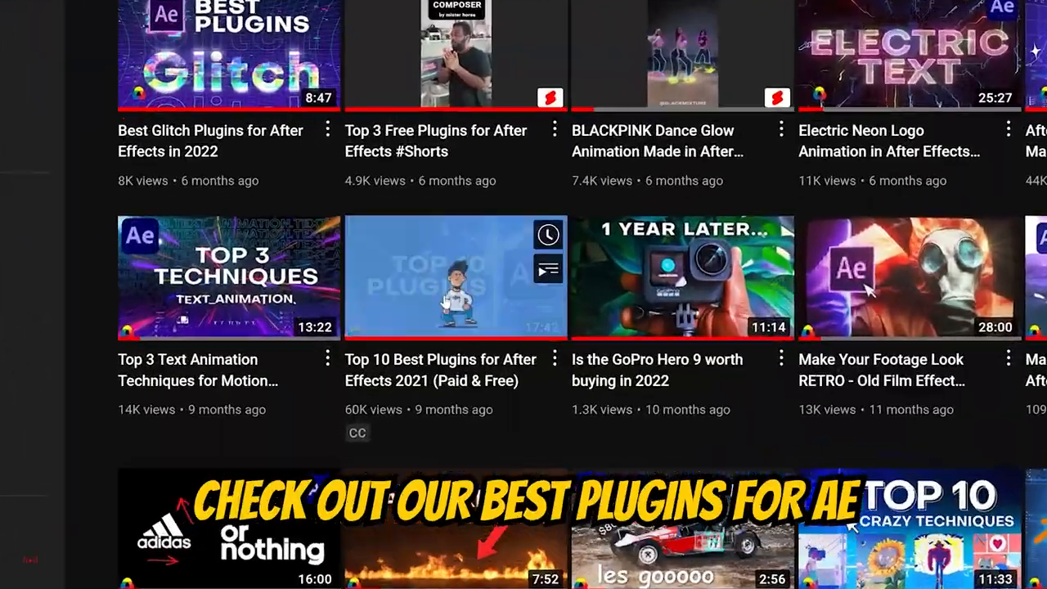
- Scroll through the YouTube channel's After Effects plugin tutorial videos
scroll("down", 3)
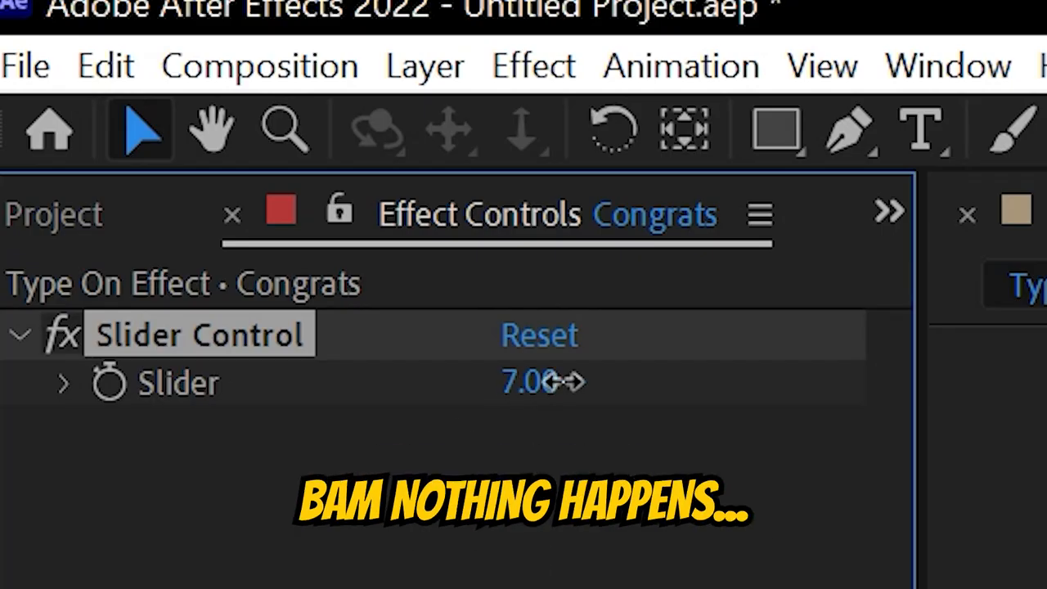
- Test the slider by raising its value, then reset it back to 0
left_click_drag(543, 379, 458, 417)
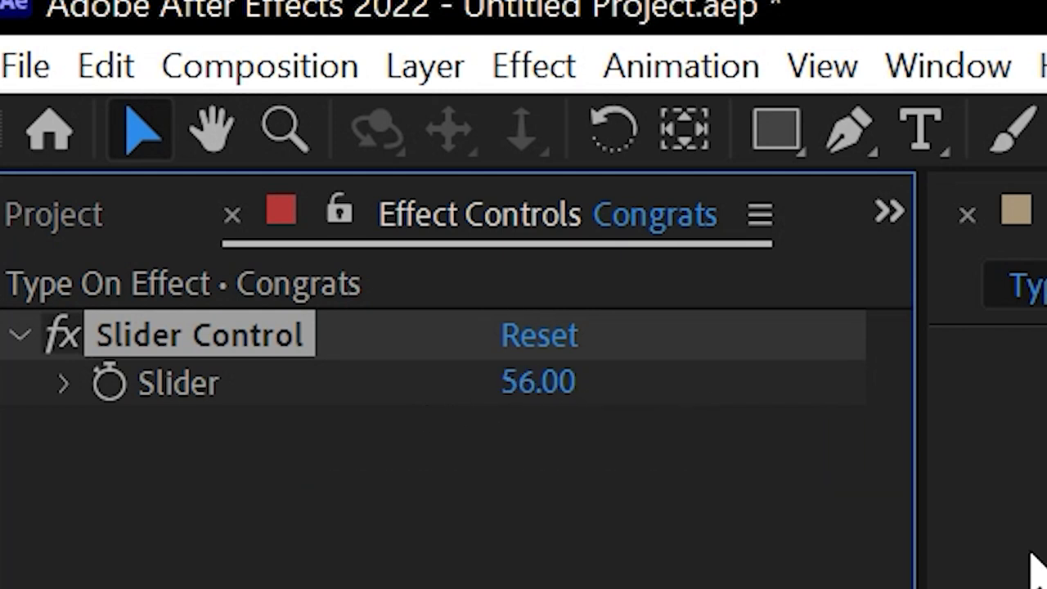
left_click(538, 334)
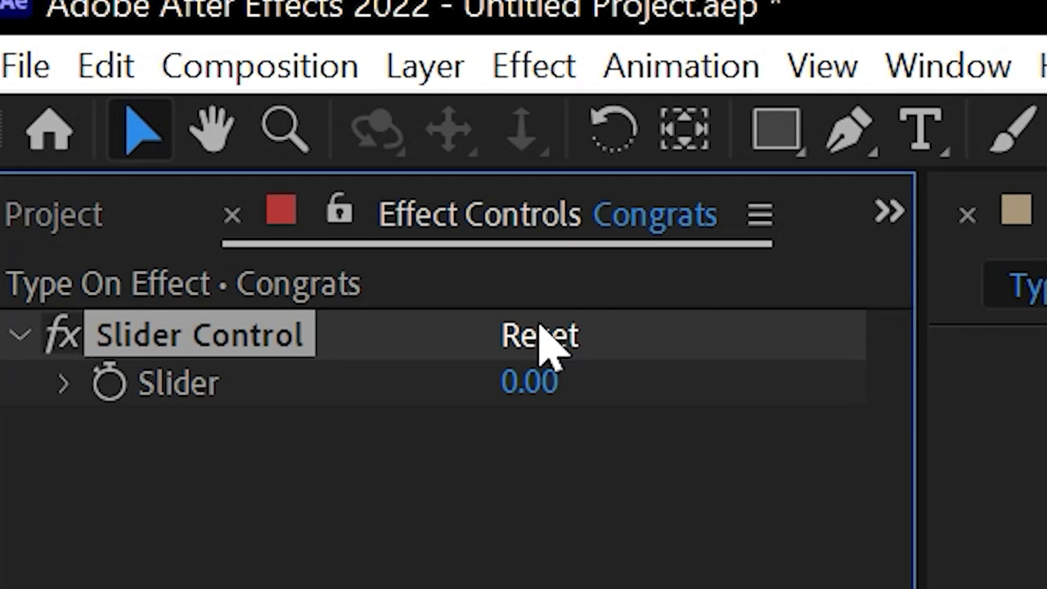
mouse_move(281, 360)
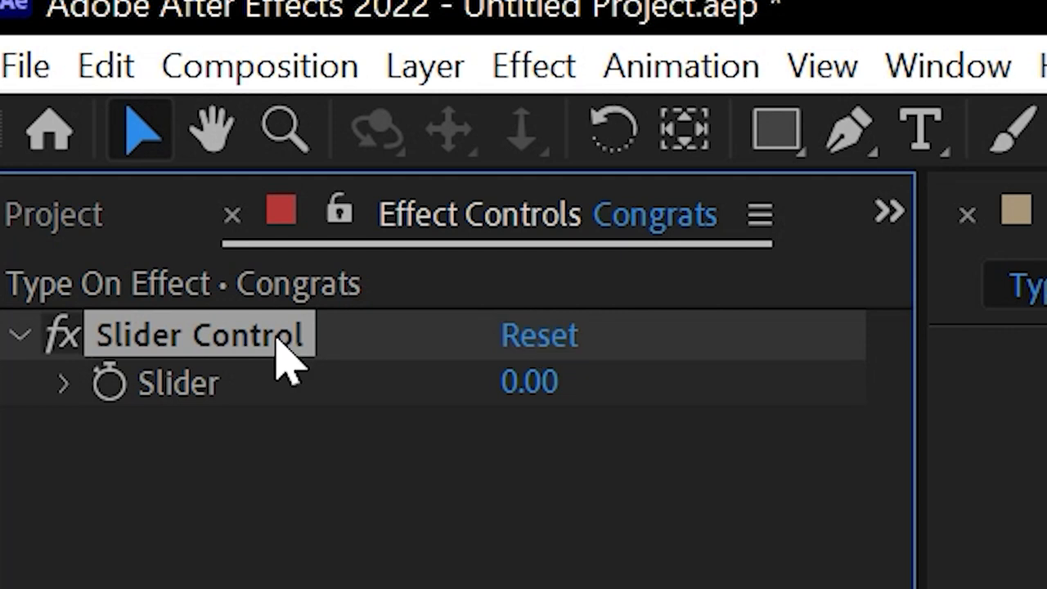
- Rename the Slider Control effect to Text
right_click(200, 334)
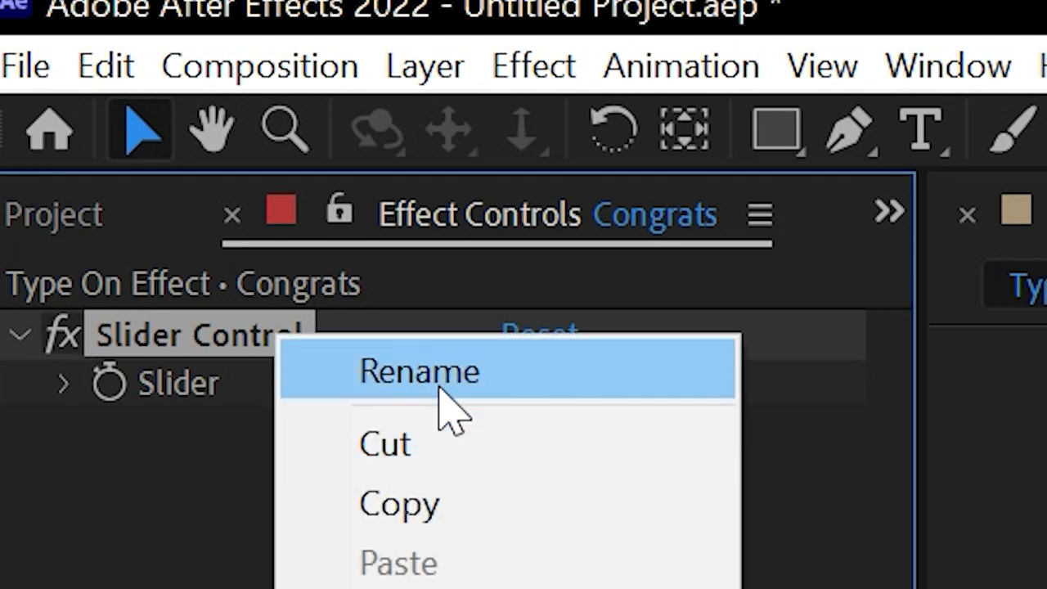
left_click(419, 370)
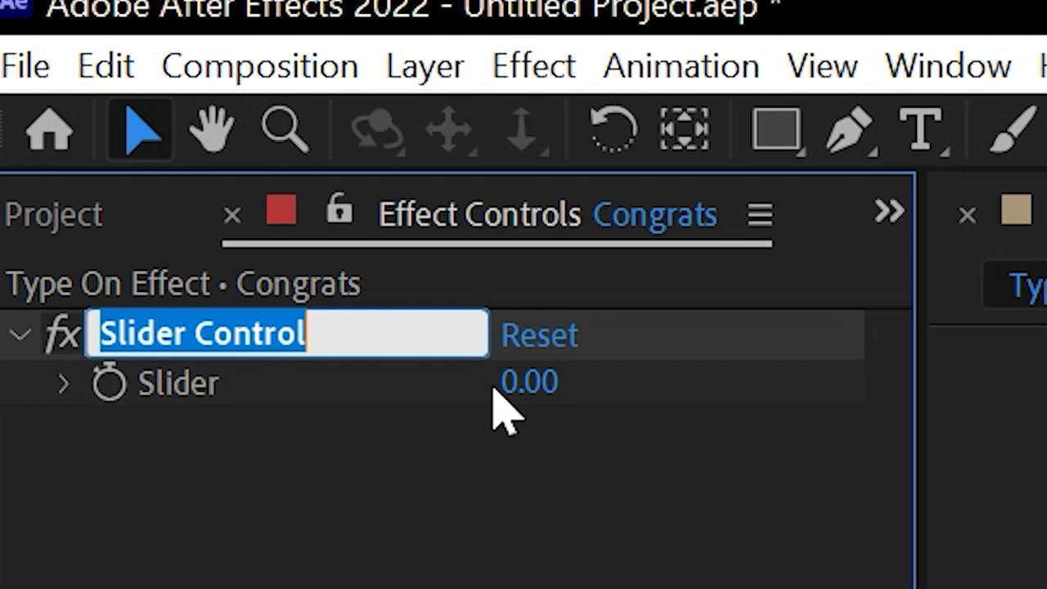
type("Text")
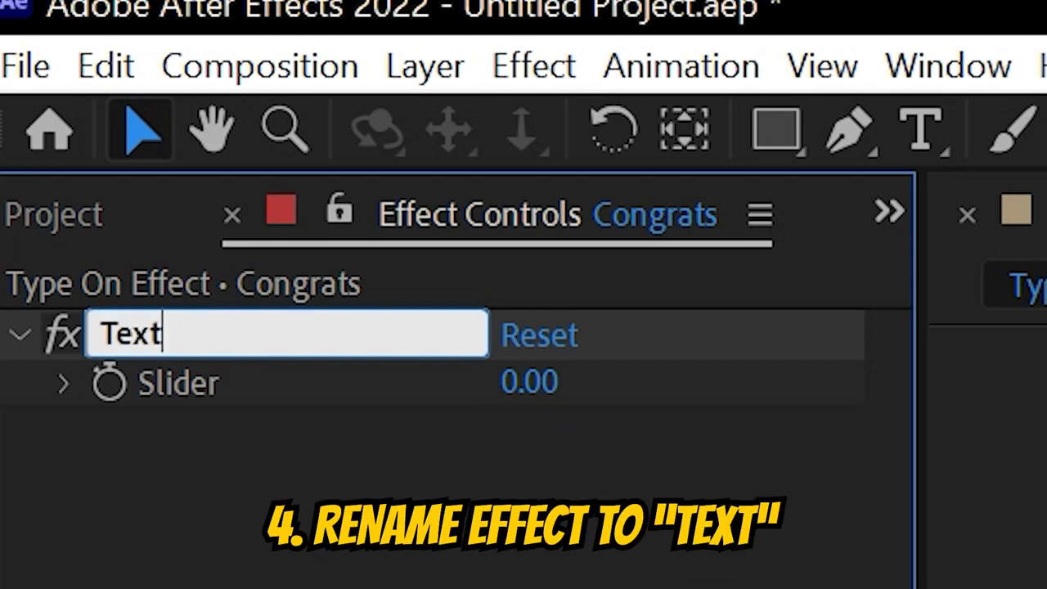
key("Return")
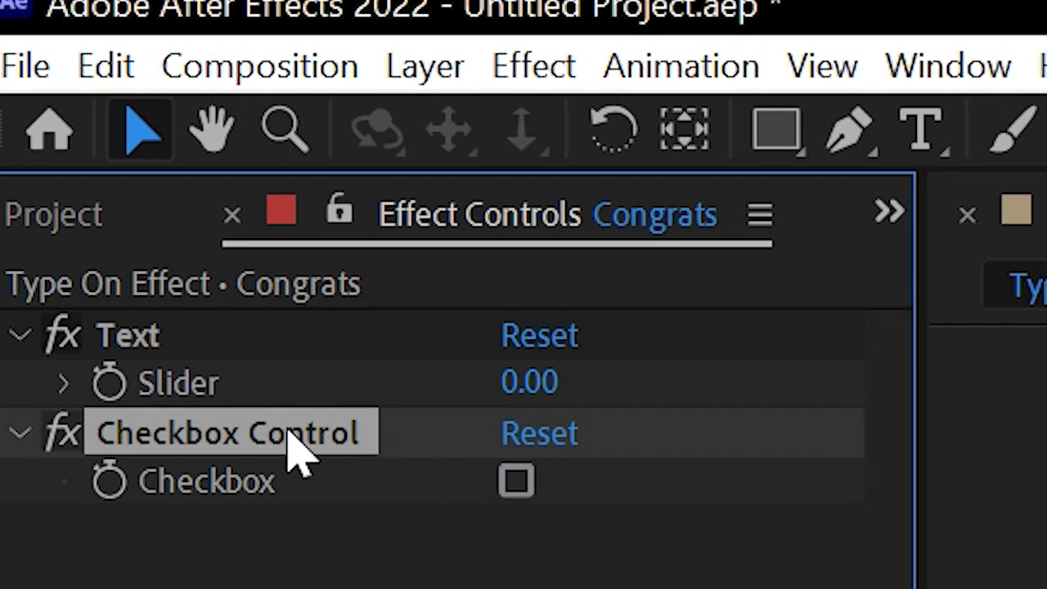
- Rename the Checkbox Control effect on the Congrats layer to On/Off
right_click(232, 432)
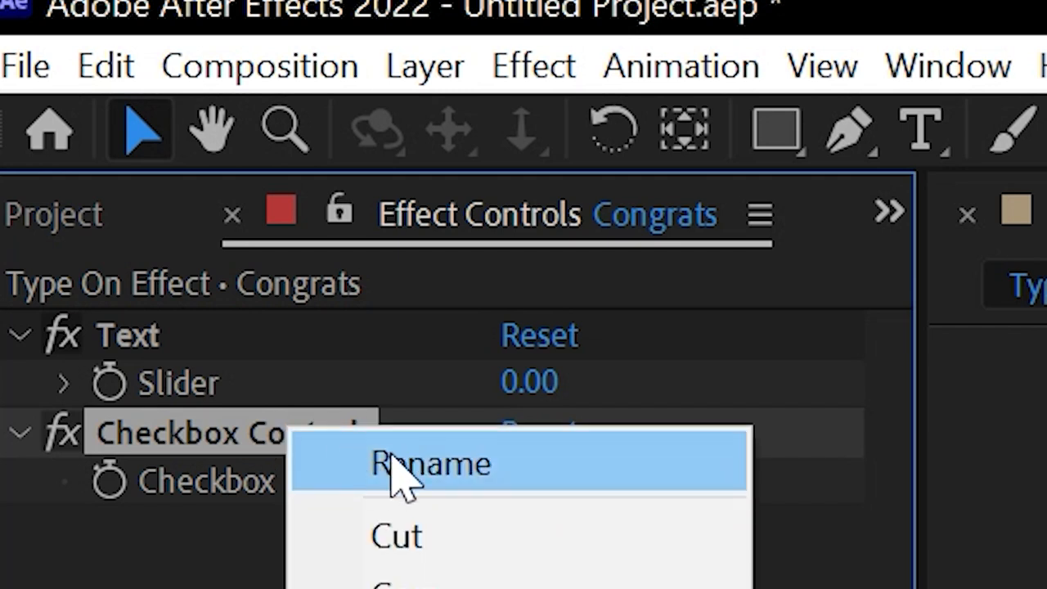
left_click(432, 465)
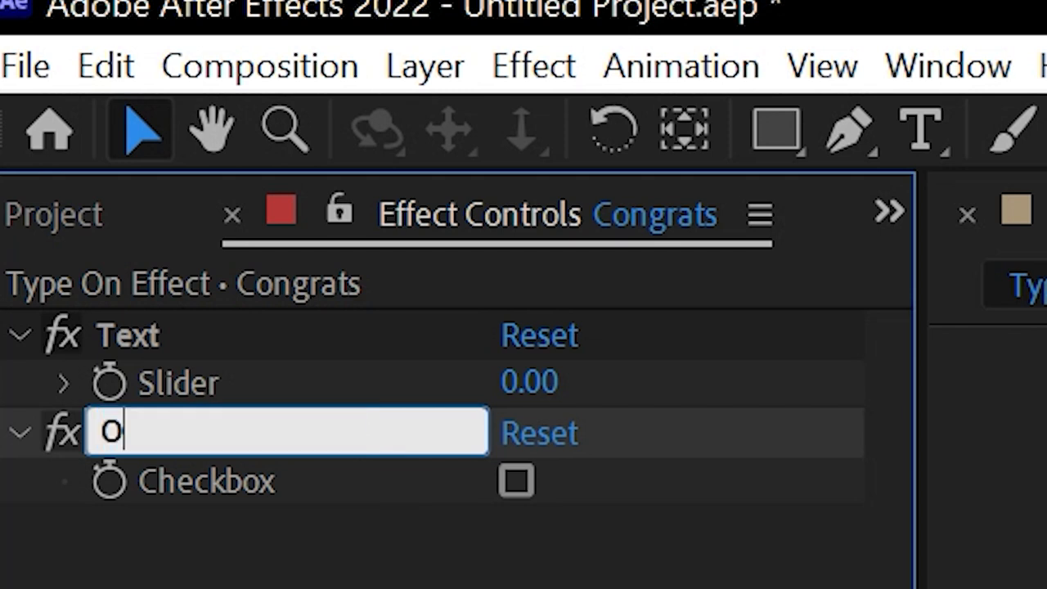
type("n/Of")
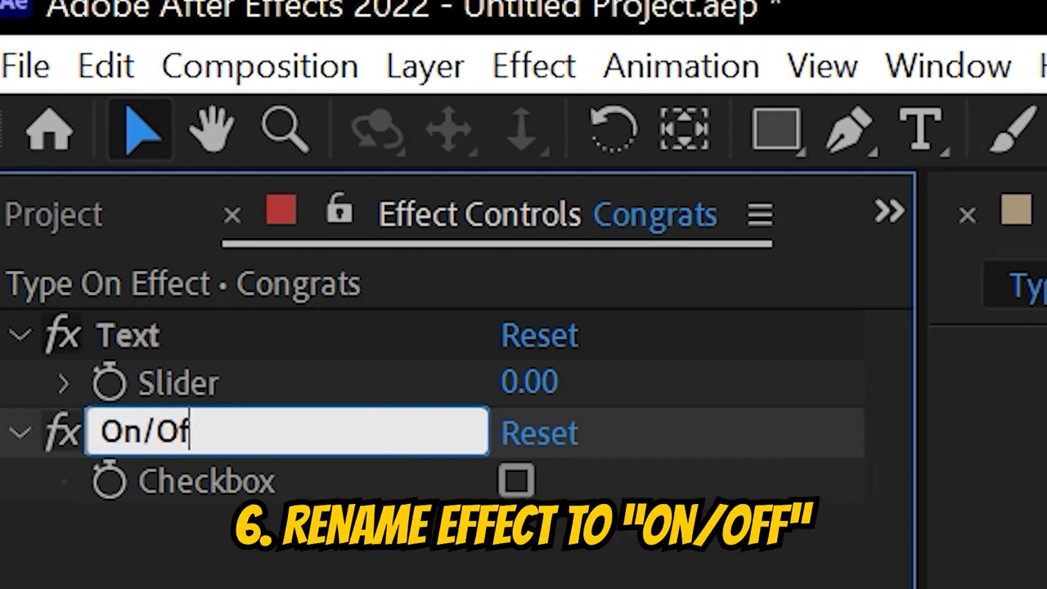
type("f")
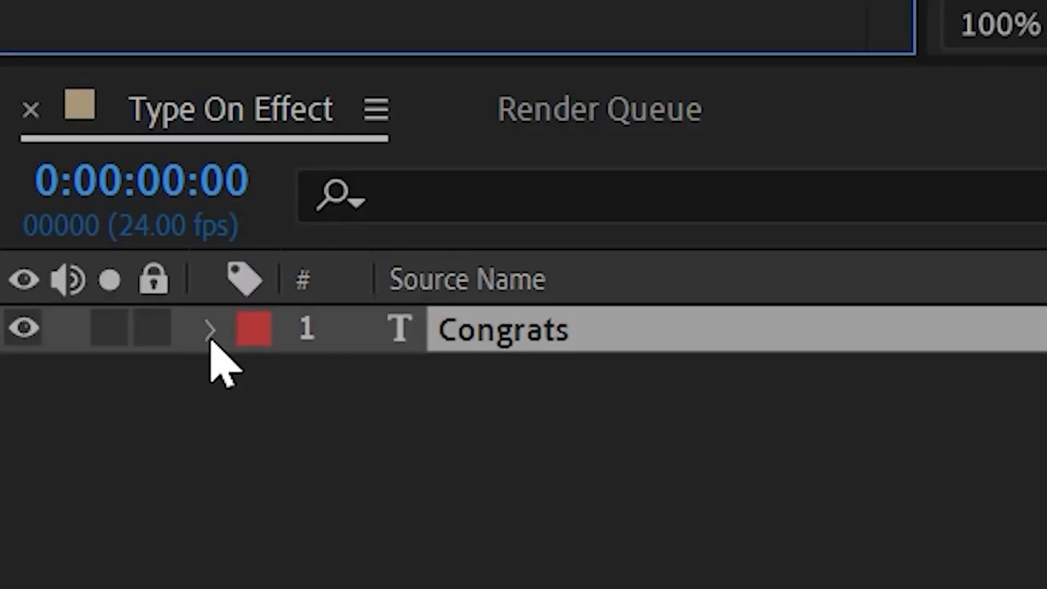
- Reveal the Congrats layer's Source Text property and add an expression to it
left_click(209, 327)
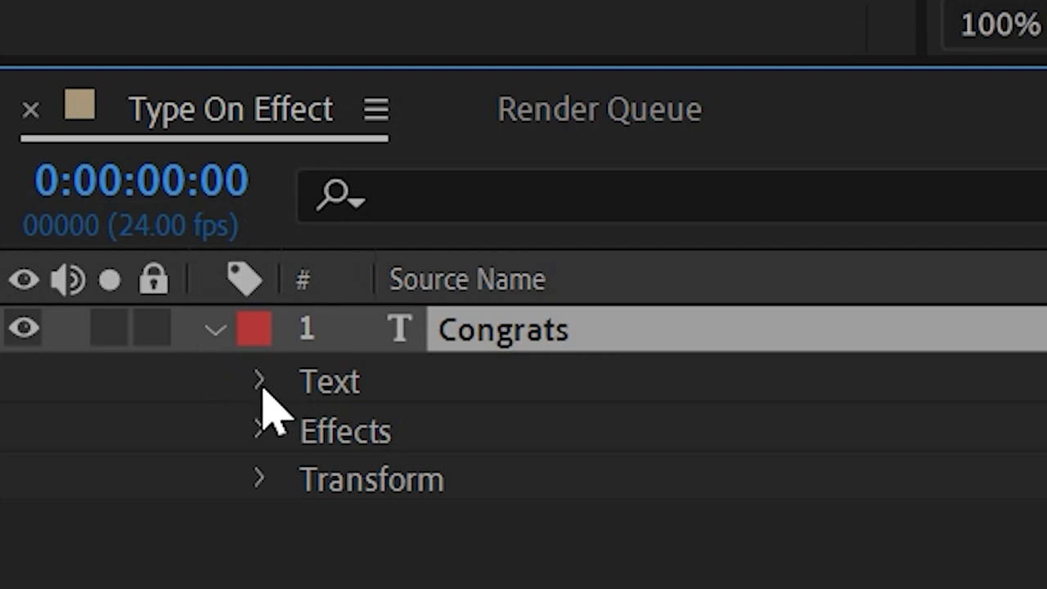
left_click(259, 380)
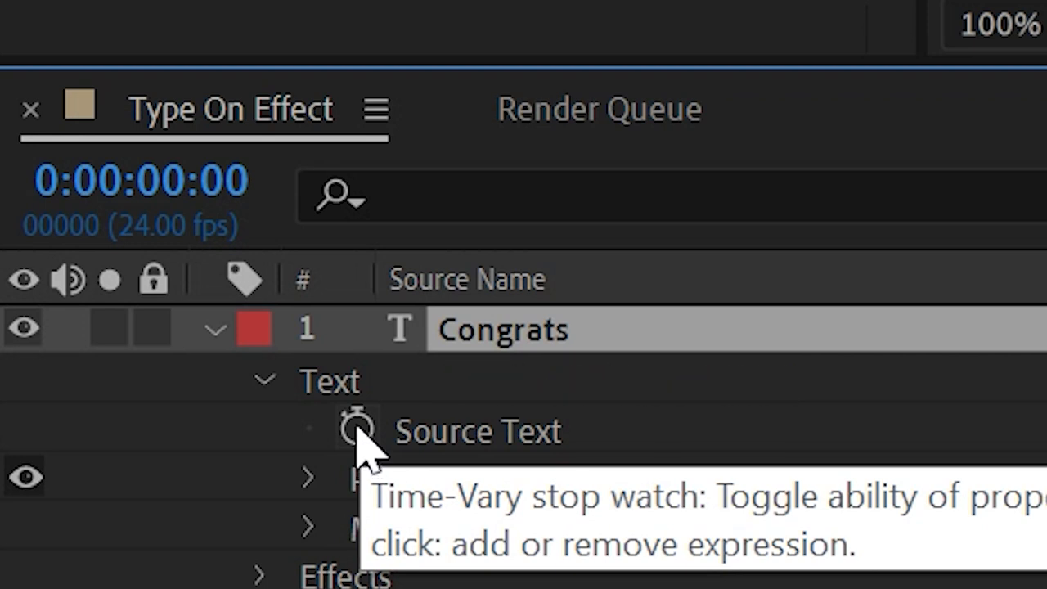
left_click(357, 429)
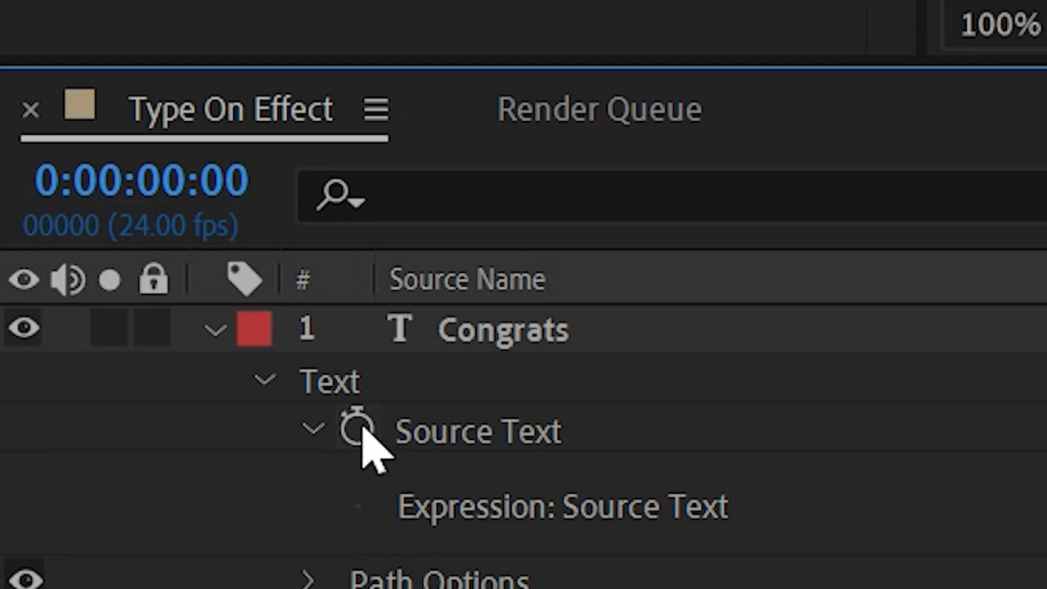
- Remove the accidental Source Text keyframe and return to the expression
left_click(353, 427)
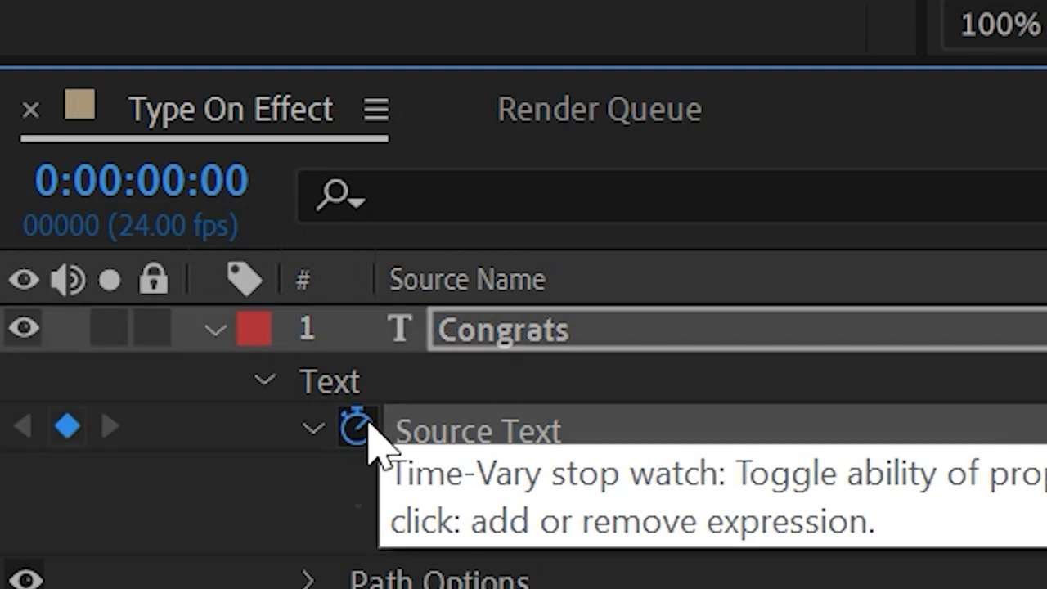
left_click(353, 425)
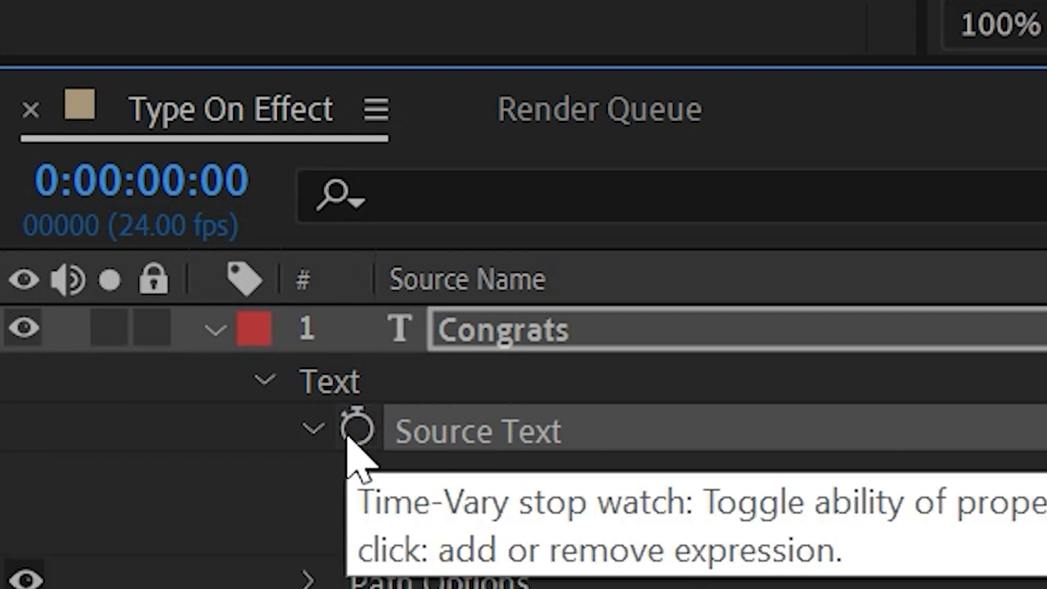
left_click(357, 429)
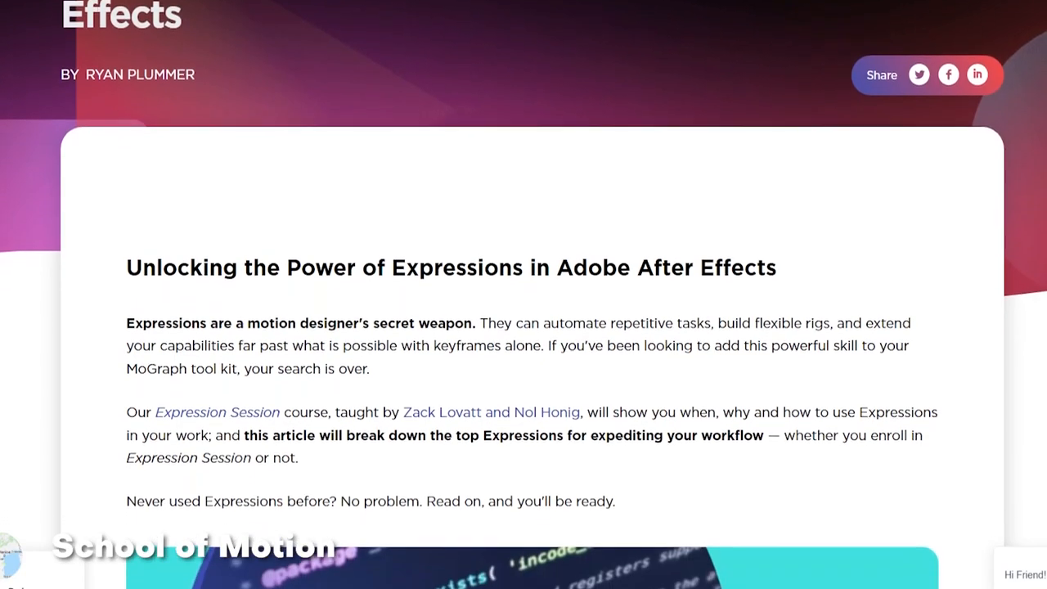
- Scroll the School of Motion article to its list of common expressions like Wiggle and LoopOut
scroll("down", 3)
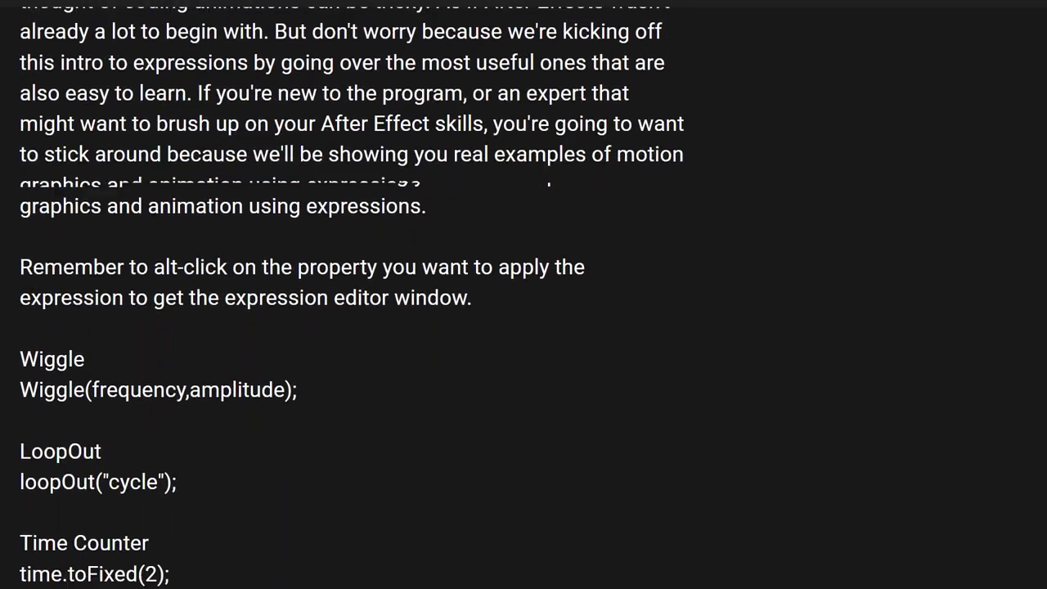
scroll("down", 3)
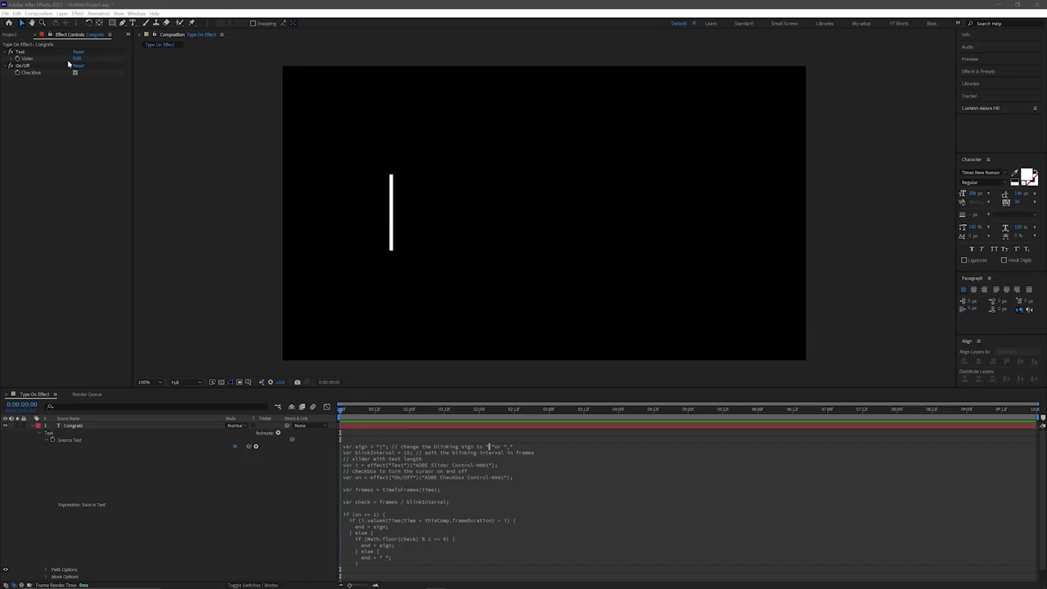
- Enter Congrats as the layer text so it types on with the blinking cursor
type("Con")
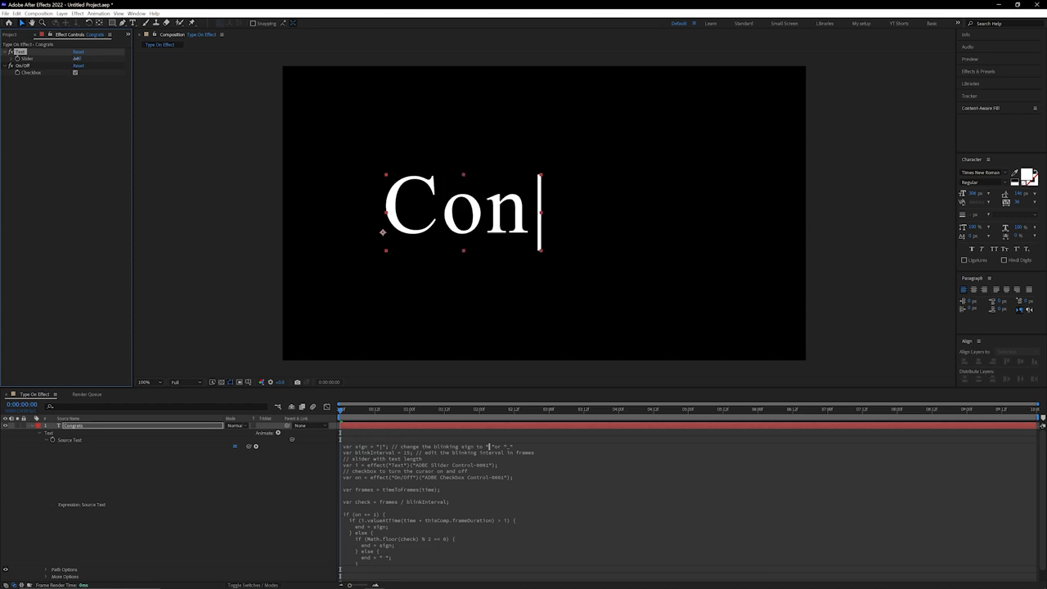
type("grats")
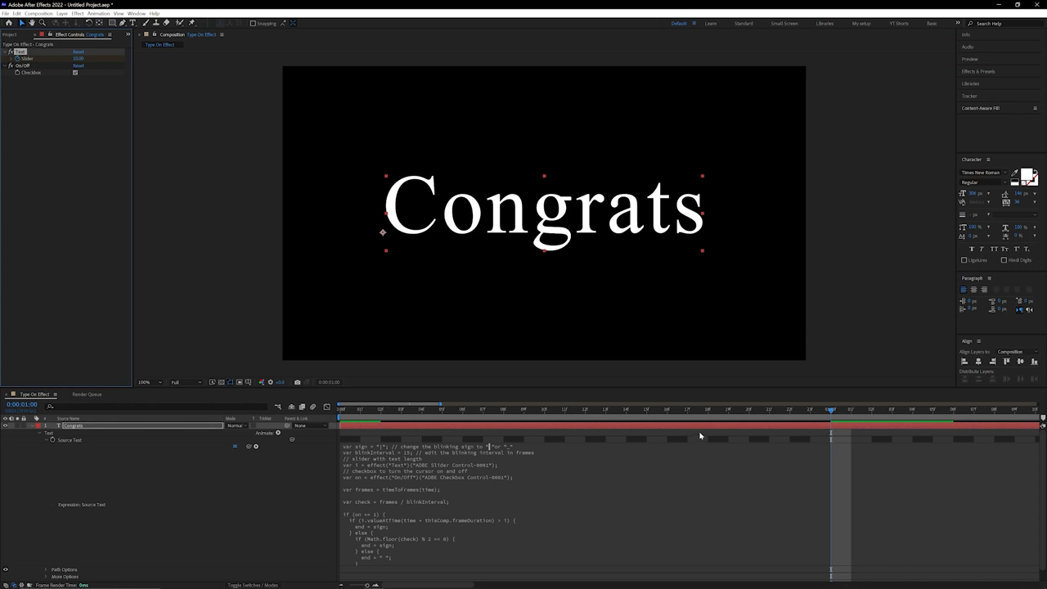
mouse_move(822, 414)
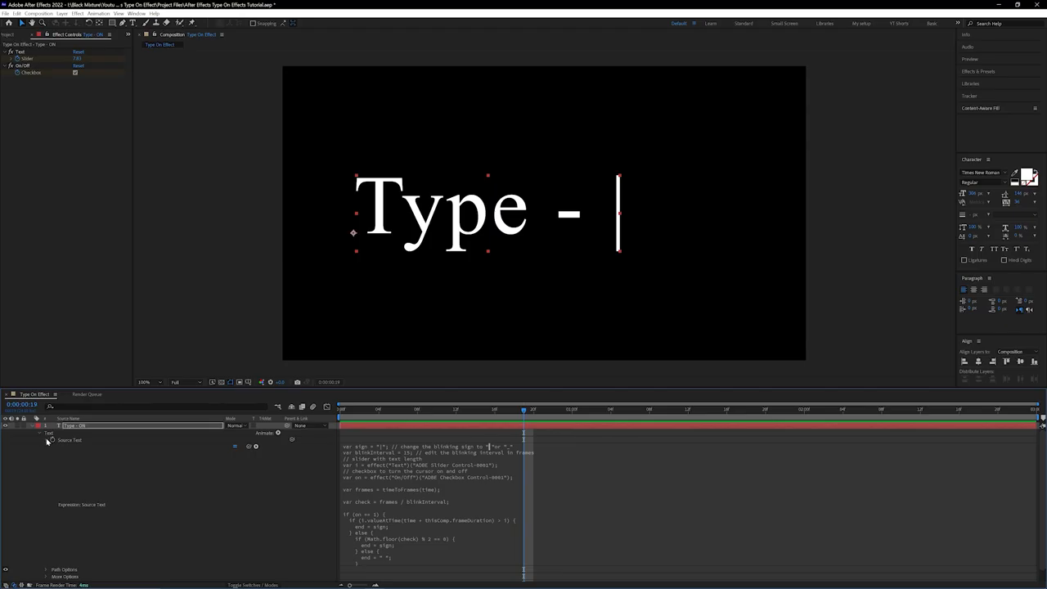
- Show the Text slider keyframes under Effects and scrub the timeline to preview the reveal
left_click(48, 432)
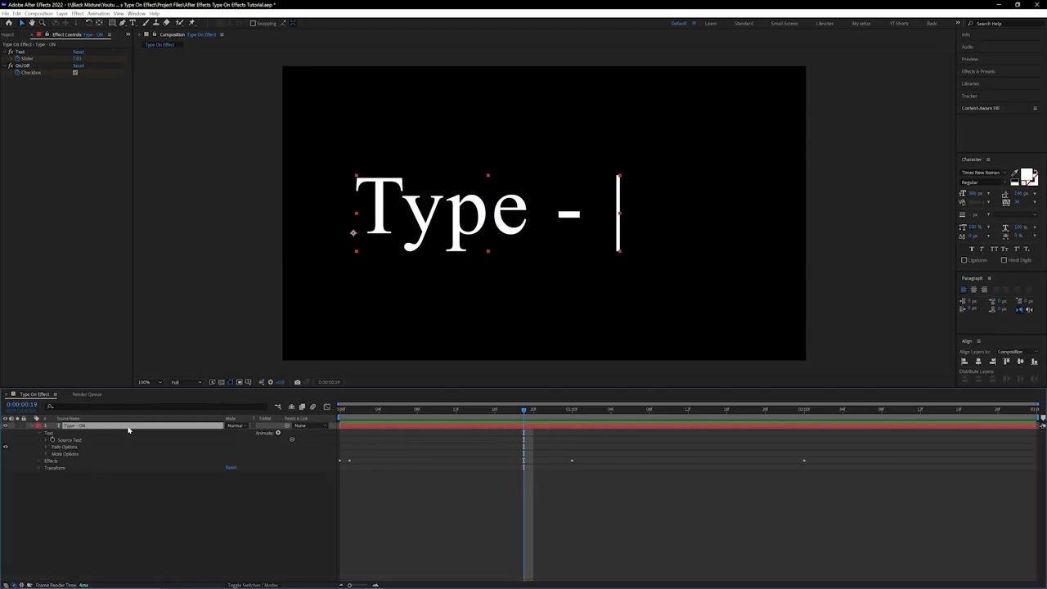
left_click(39, 432)
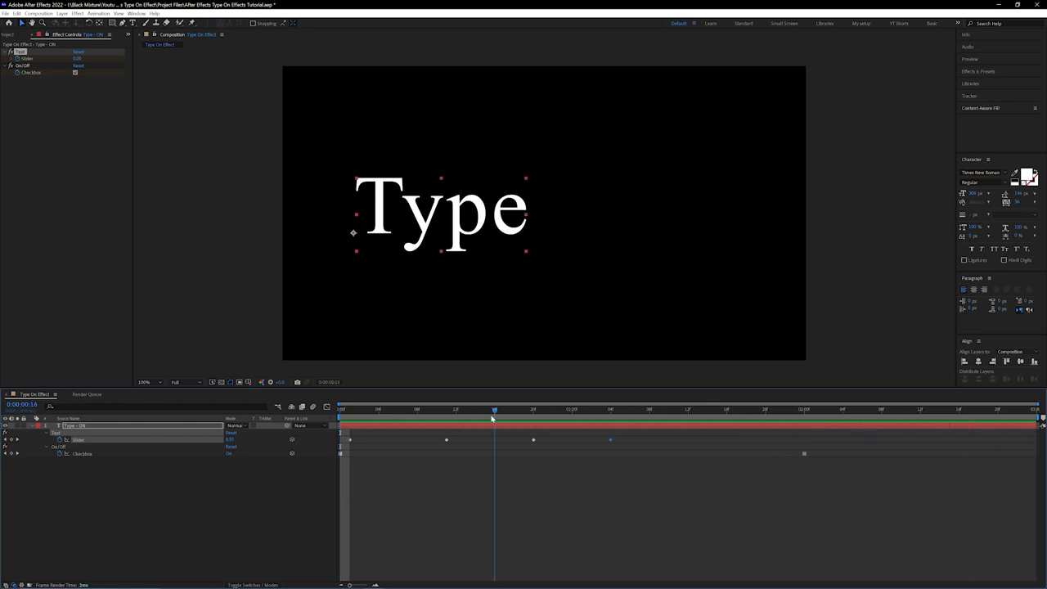
left_click_drag(495, 409, 504, 409)
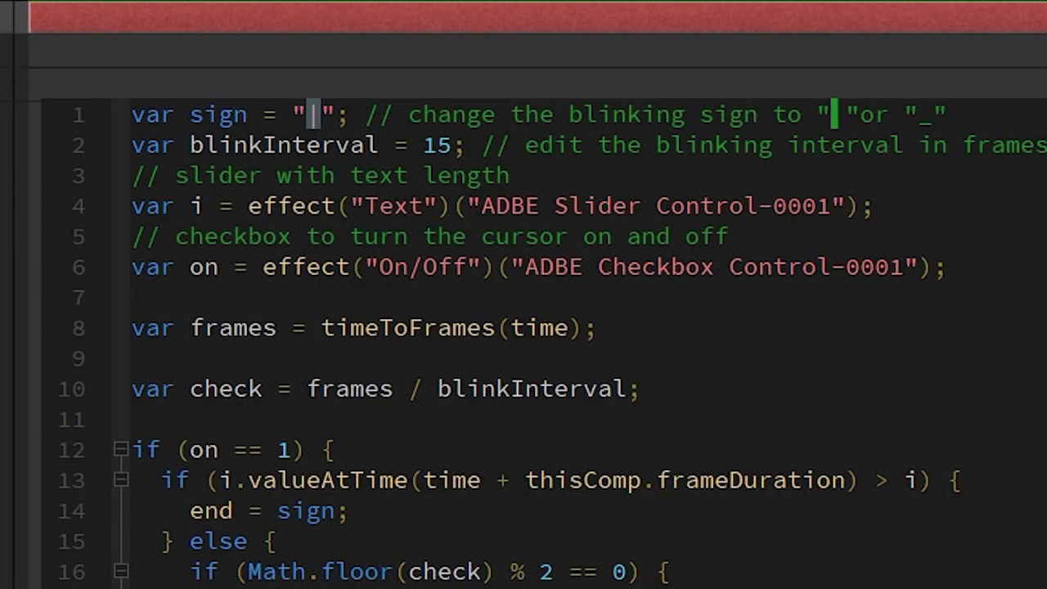
mouse_move(478, 351)
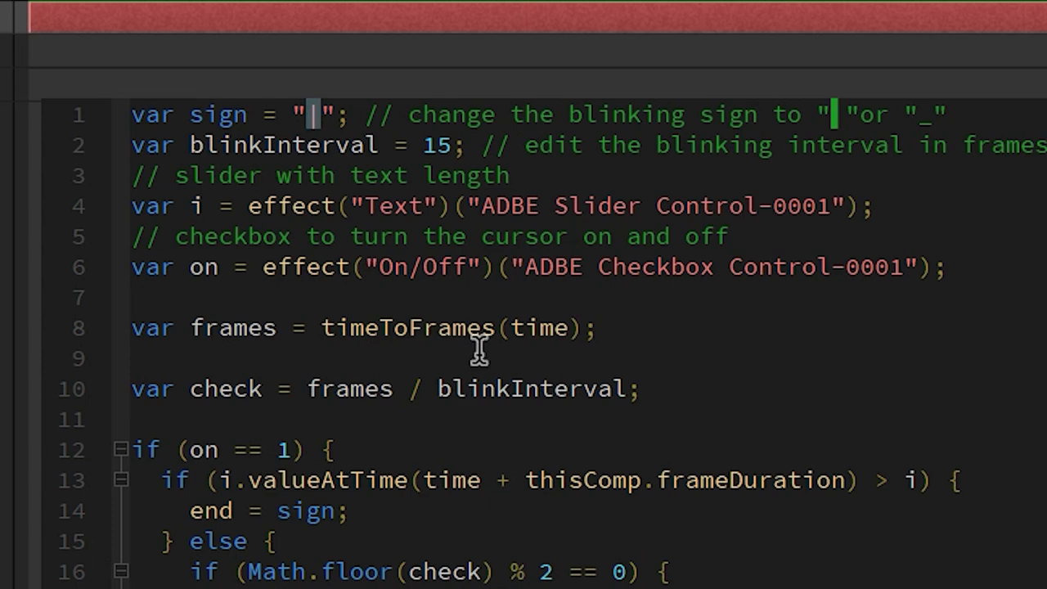
- Set the cursor sign variable to $ in the Source Text expression and scrub to preview it
type("$")
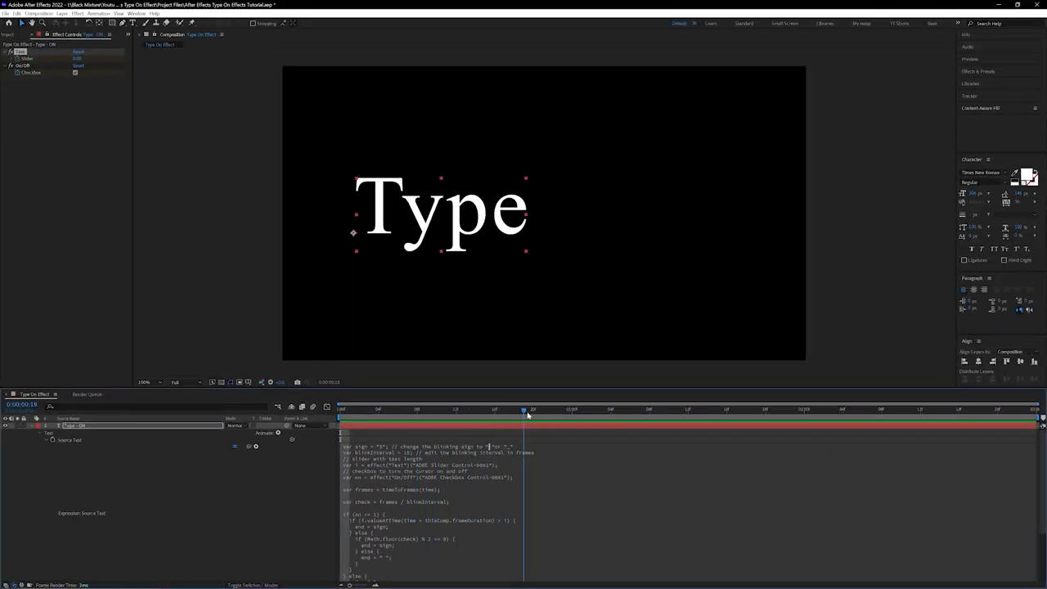
left_click_drag(523, 409, 630, 409)
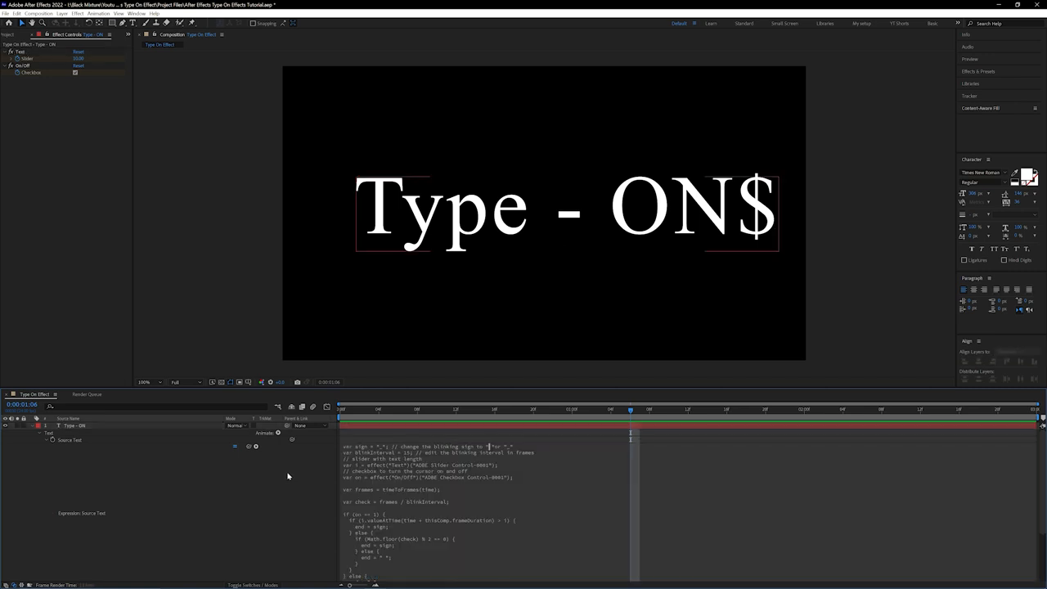
left_click(339, 409)
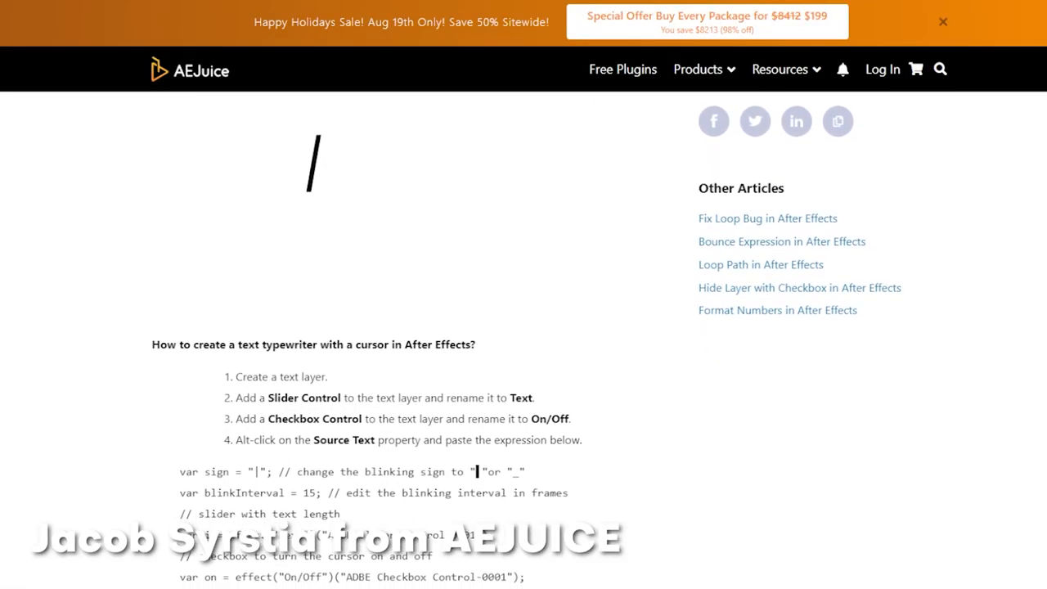
- Scroll the AEJuice article down to the typewriter cursor steps and expression code
scroll("down", 3)
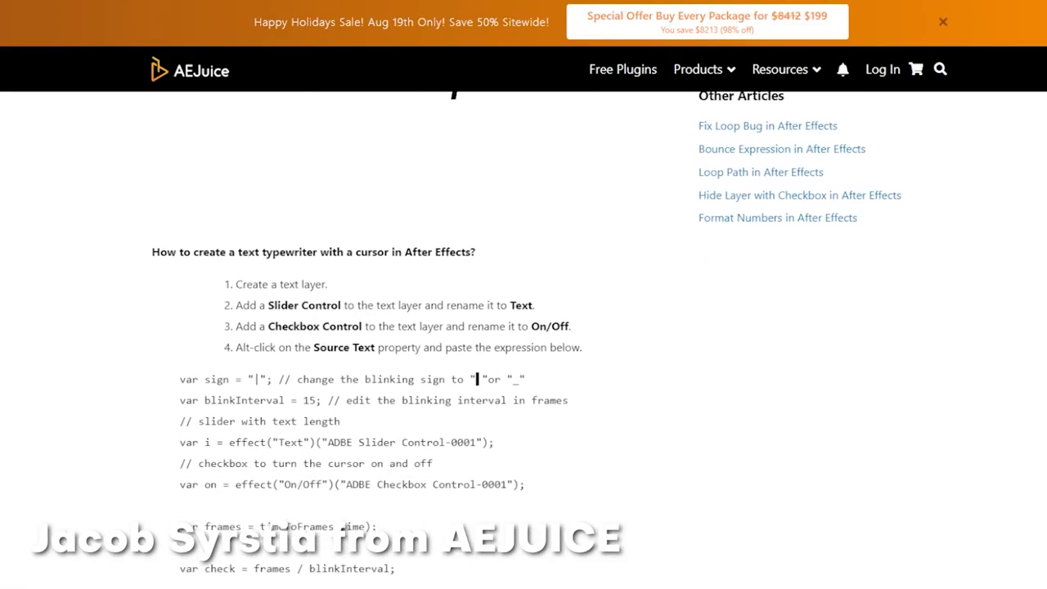
scroll("down", 3)
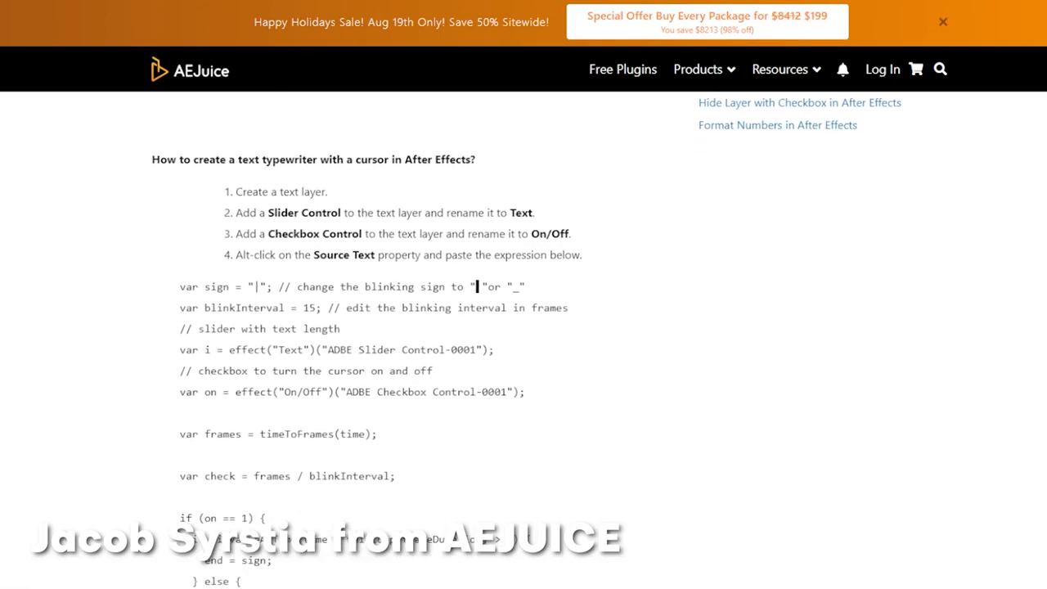
scroll("down", 3)
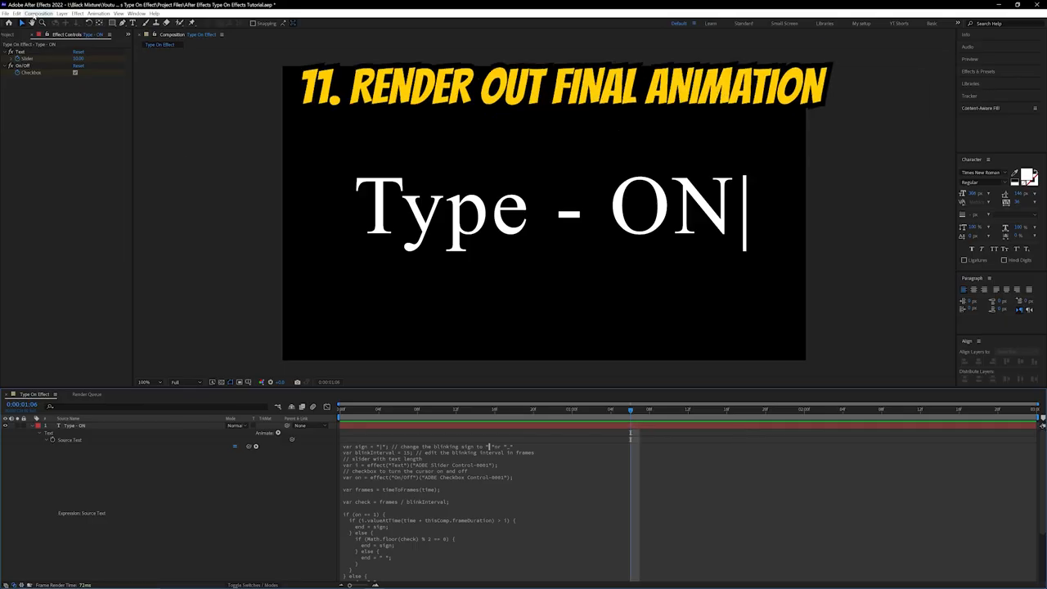
- Add the Type On Effect composition to the Render Queue and adjust its output module
left_click(85, 395)
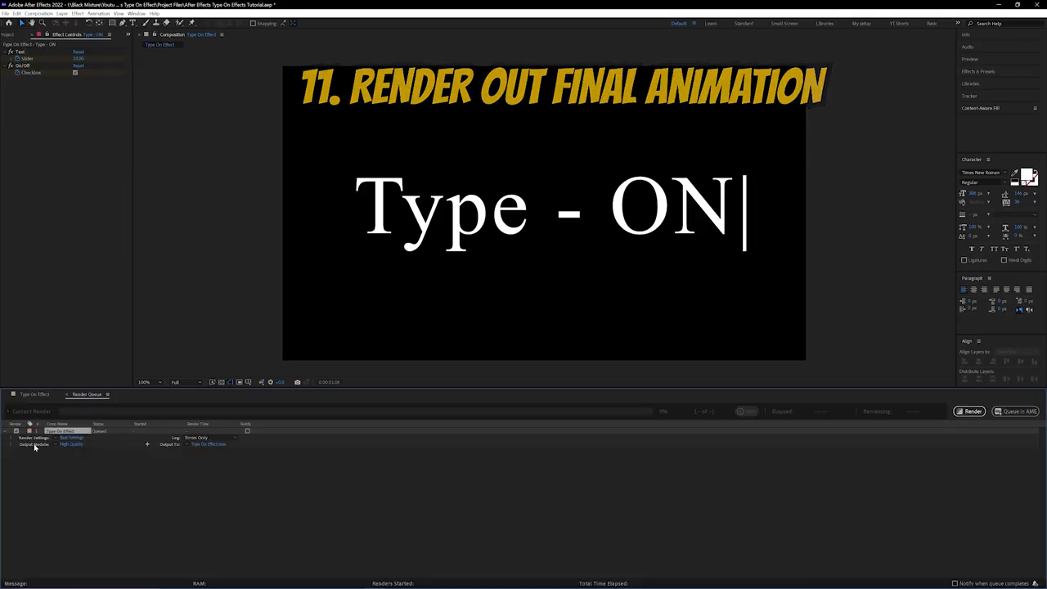
left_click(210, 445)
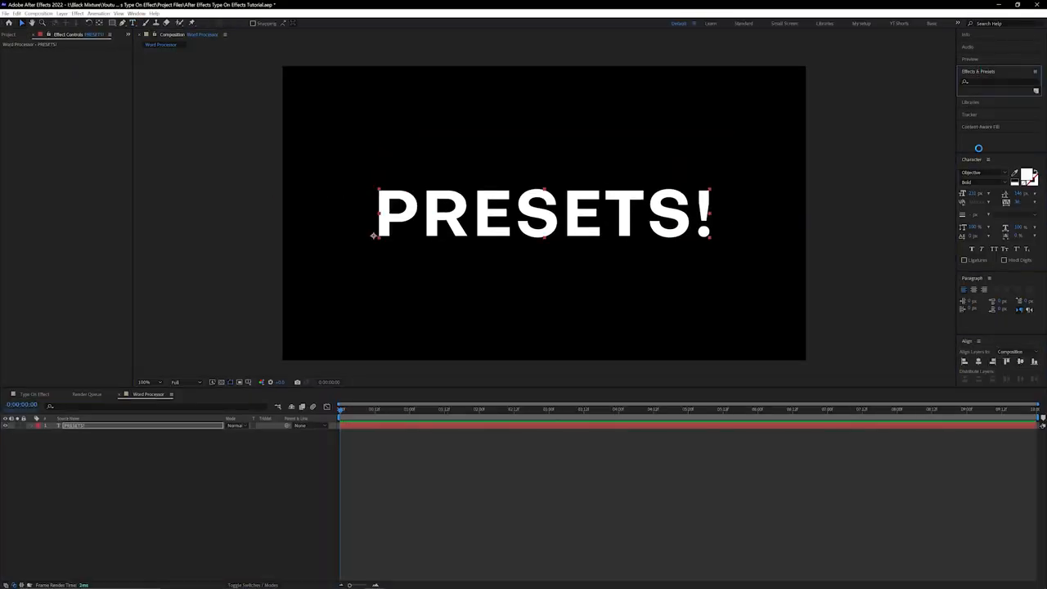
- Search the Effects & Presets panel for 'word pr' to find word-based text presets
type("word pr")
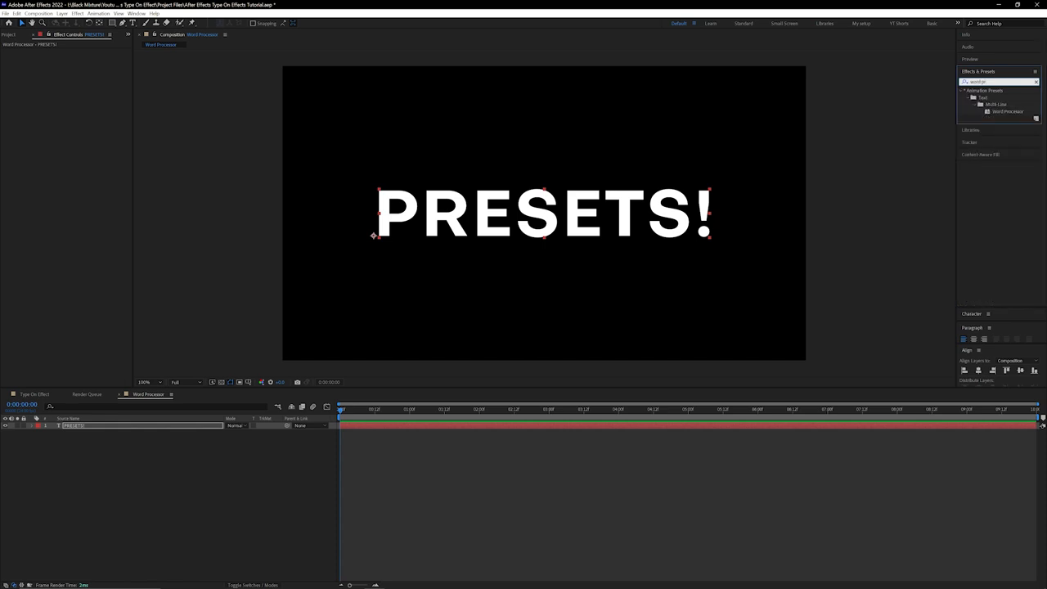